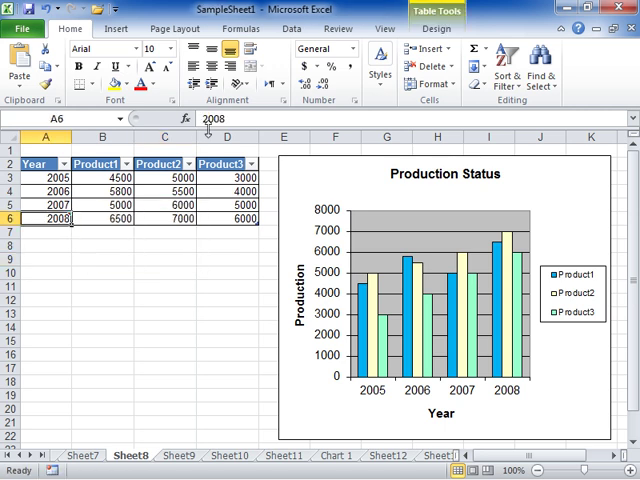
- Show the A6 comment and open Format Comment on the Colors and Lines tab
left_click(347, 29)
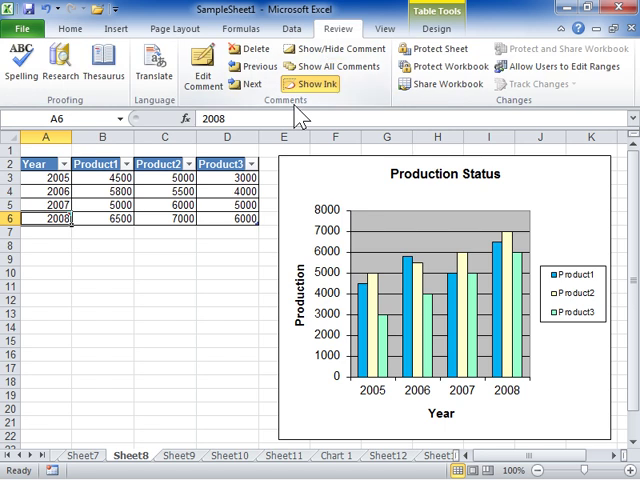
left_click(336, 49)
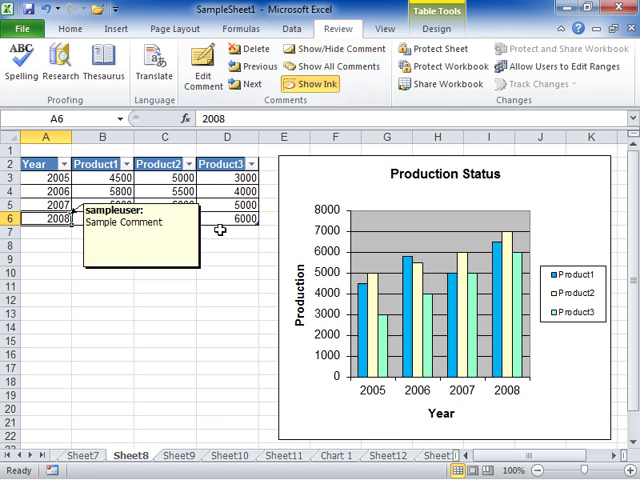
right_click(140, 240)
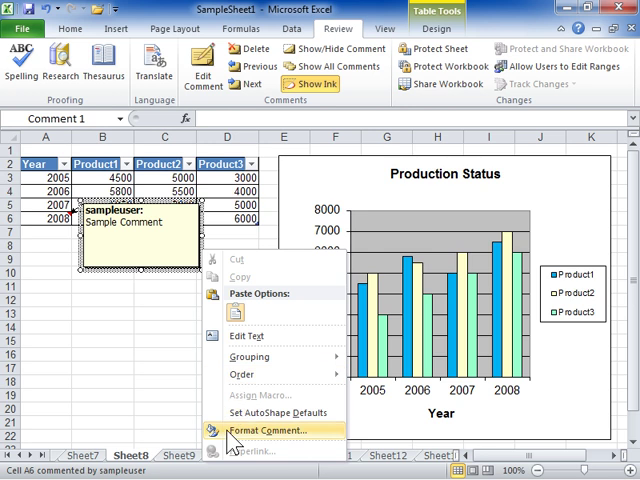
left_click(254, 430)
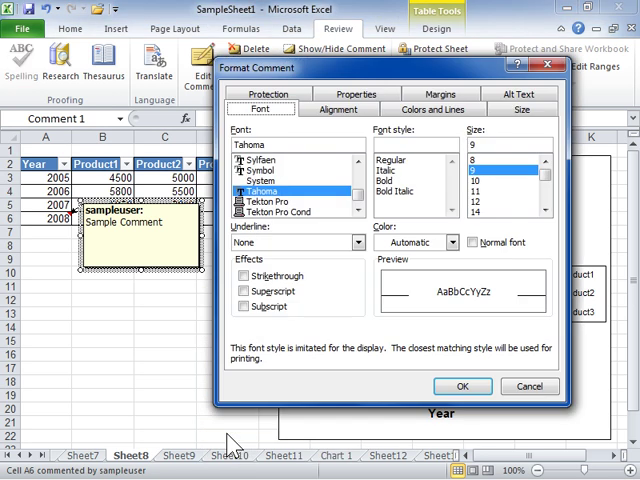
left_click(431, 108)
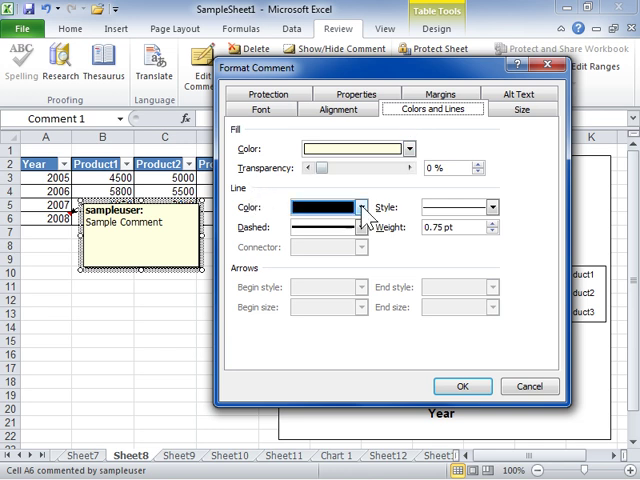
- Give the comment border red line colour, dotted dashes and a 3 pt double-line style
left_click(360, 207)
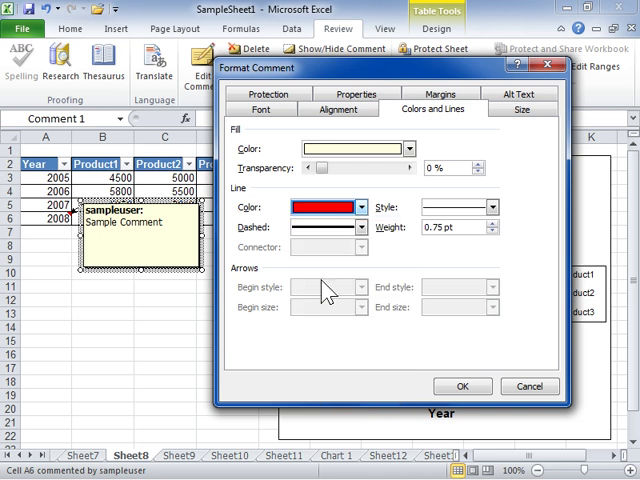
left_click(362, 227)
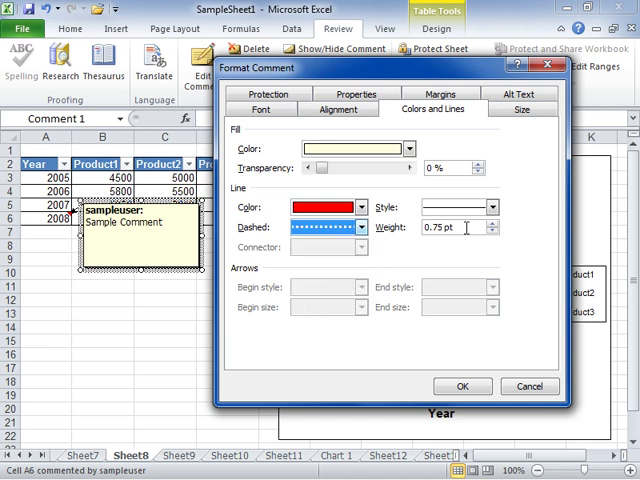
left_click(489, 207)
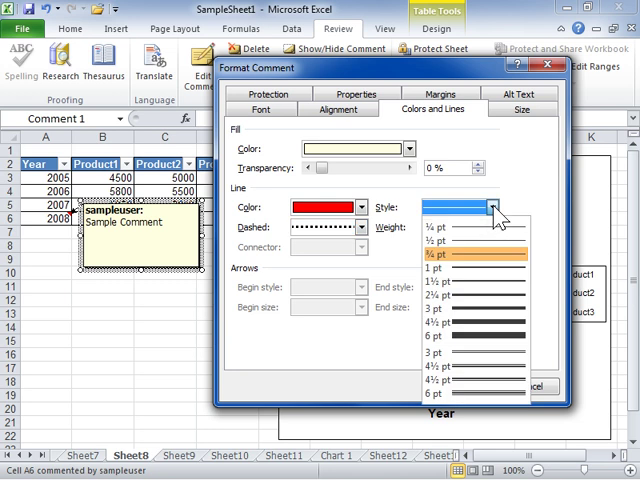
left_click(470, 318)
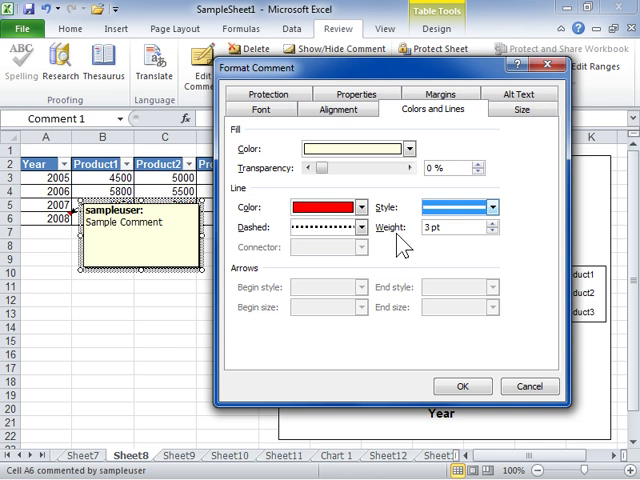
mouse_move(436, 248)
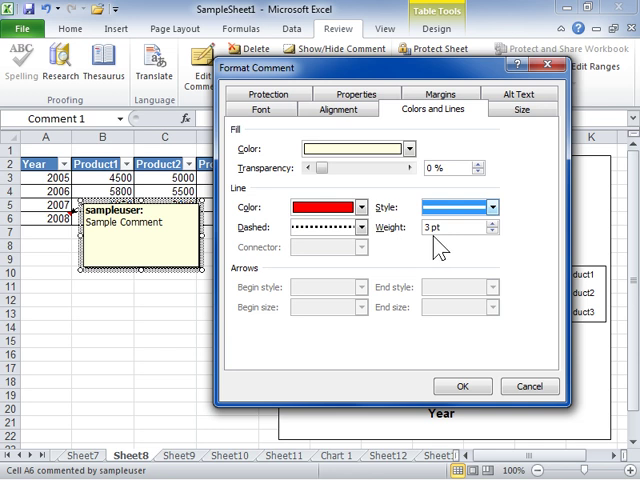